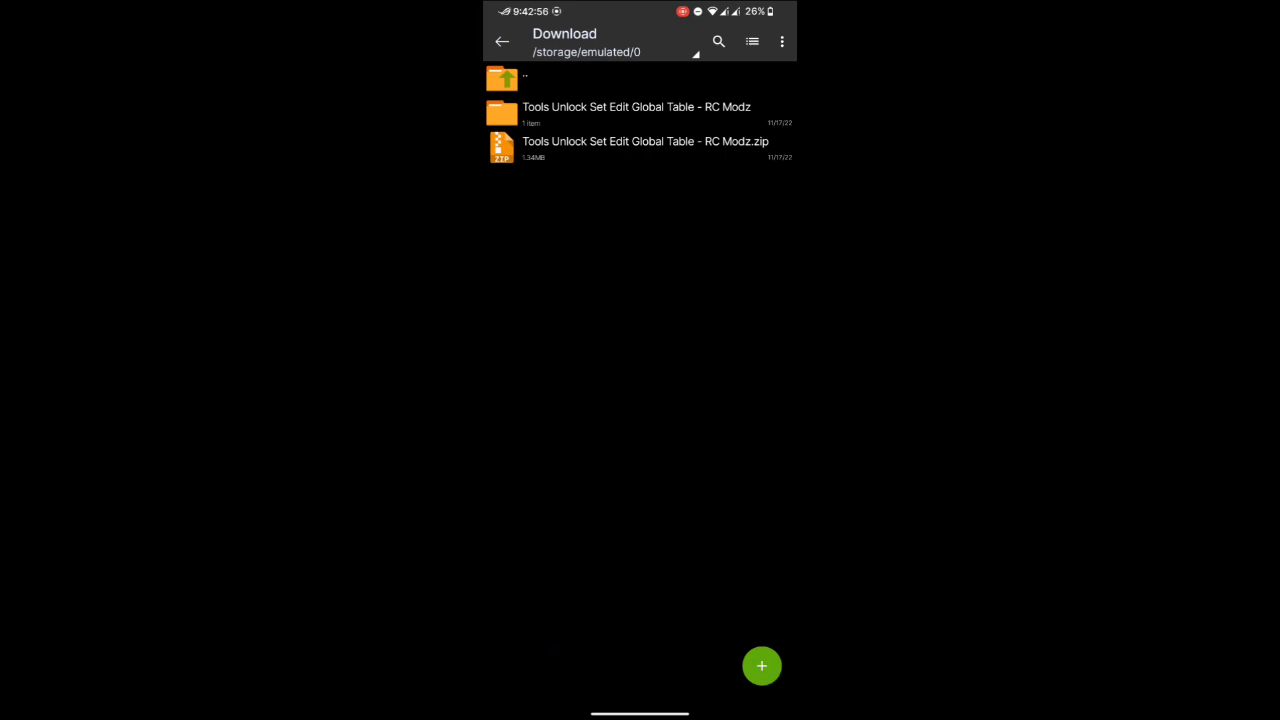
# Install the Brevent modded APK from the extracted unlock-tools folder and finish with Done.
pyautogui.click(636, 112)
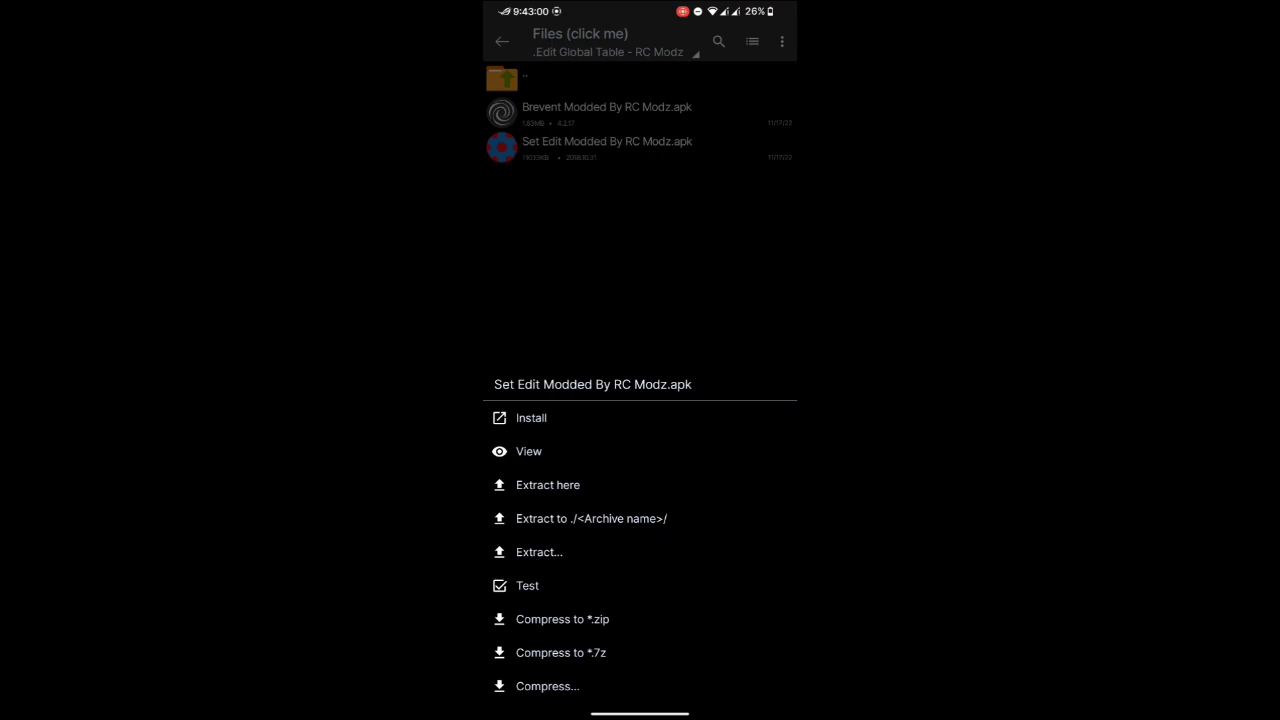
pyautogui.click(530, 418)
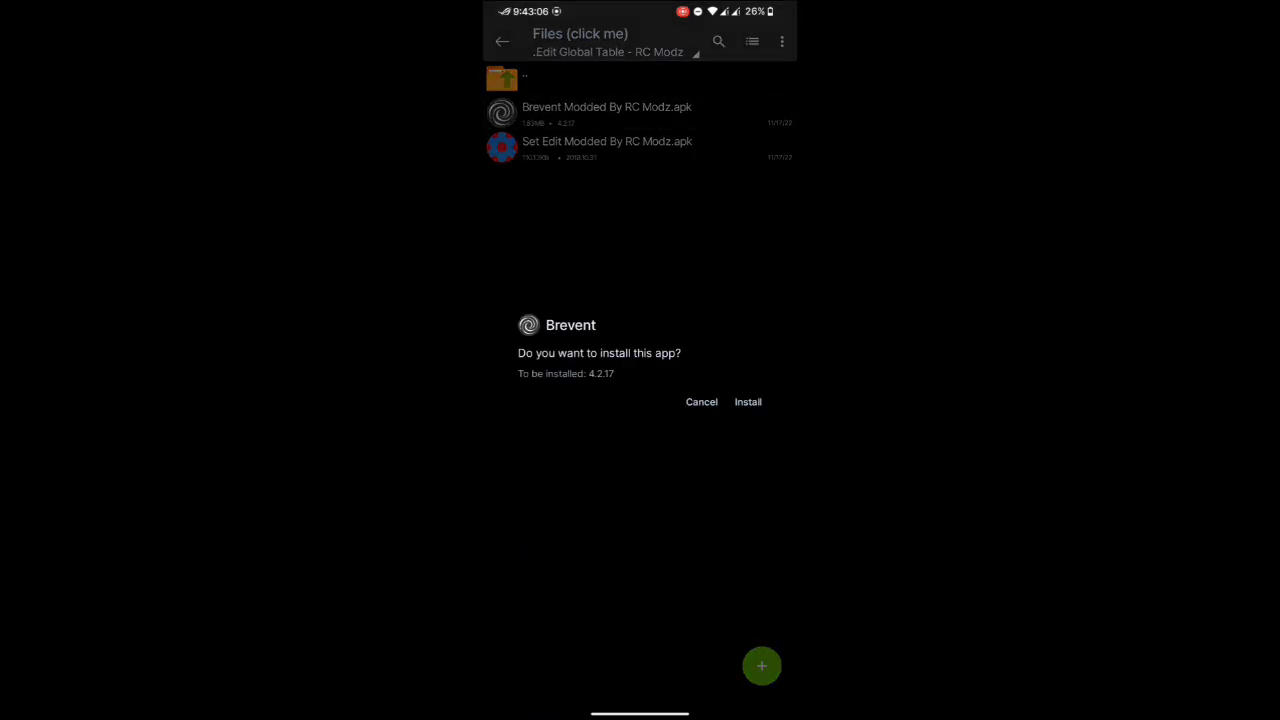
pyautogui.click(748, 400)
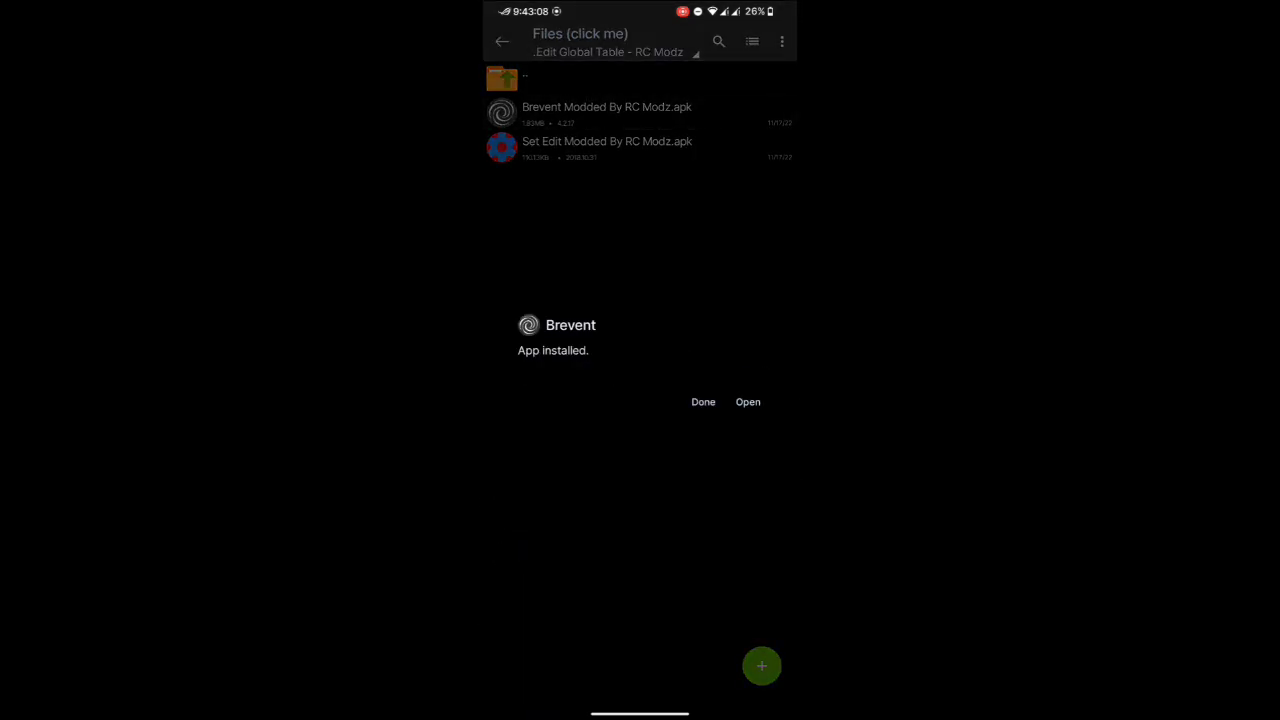
pyautogui.click(704, 402)
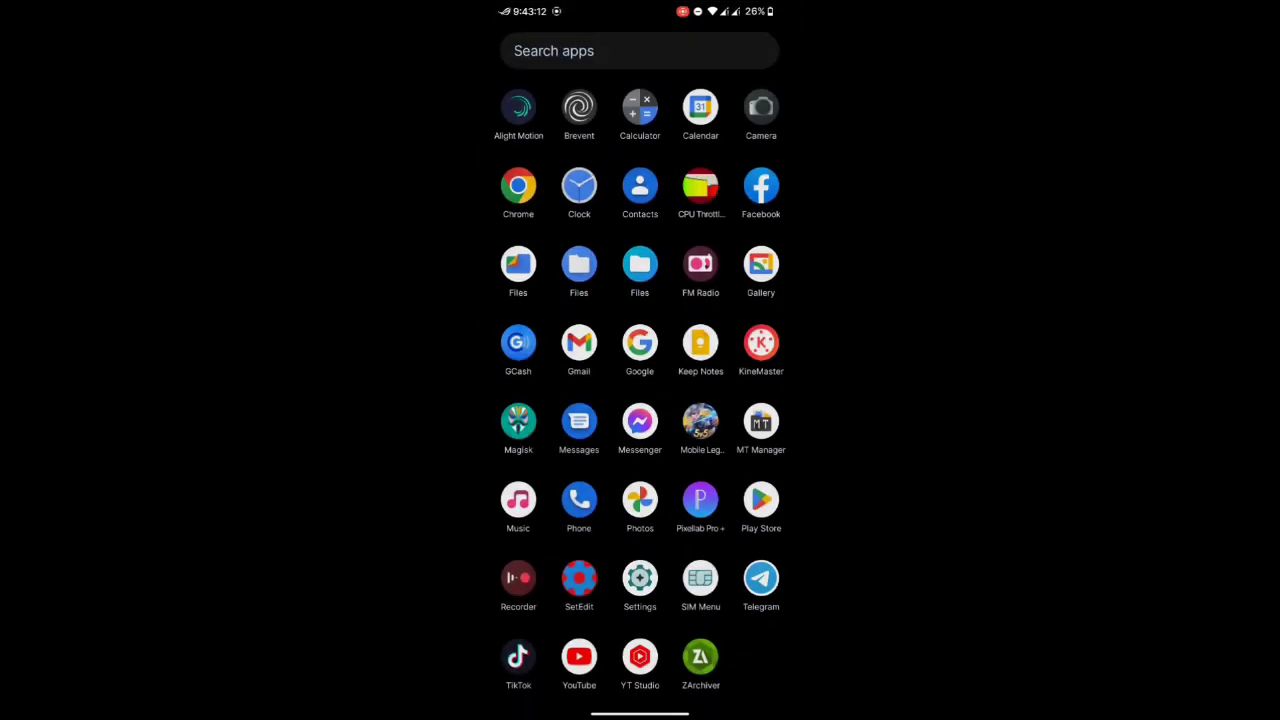
# Launch SetEdit, continue past the access prompt and switch to the Secure table.
pyautogui.click(578, 578)
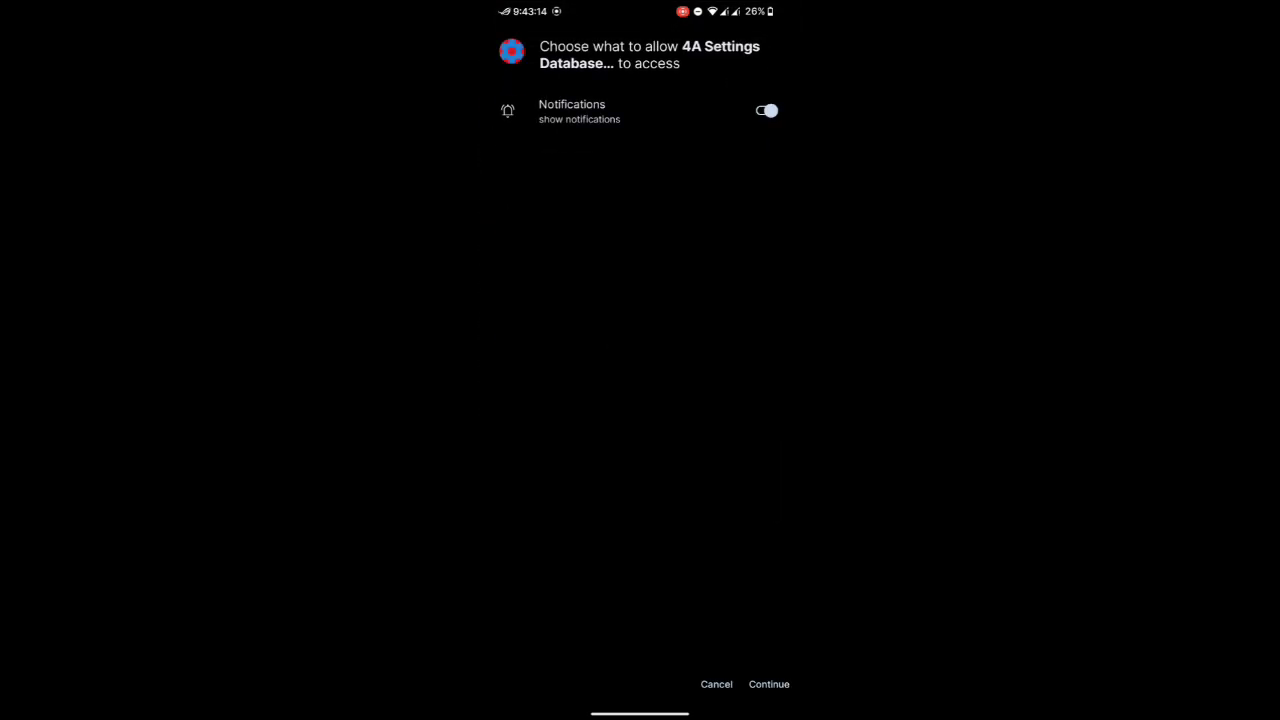
pyautogui.click(772, 684)
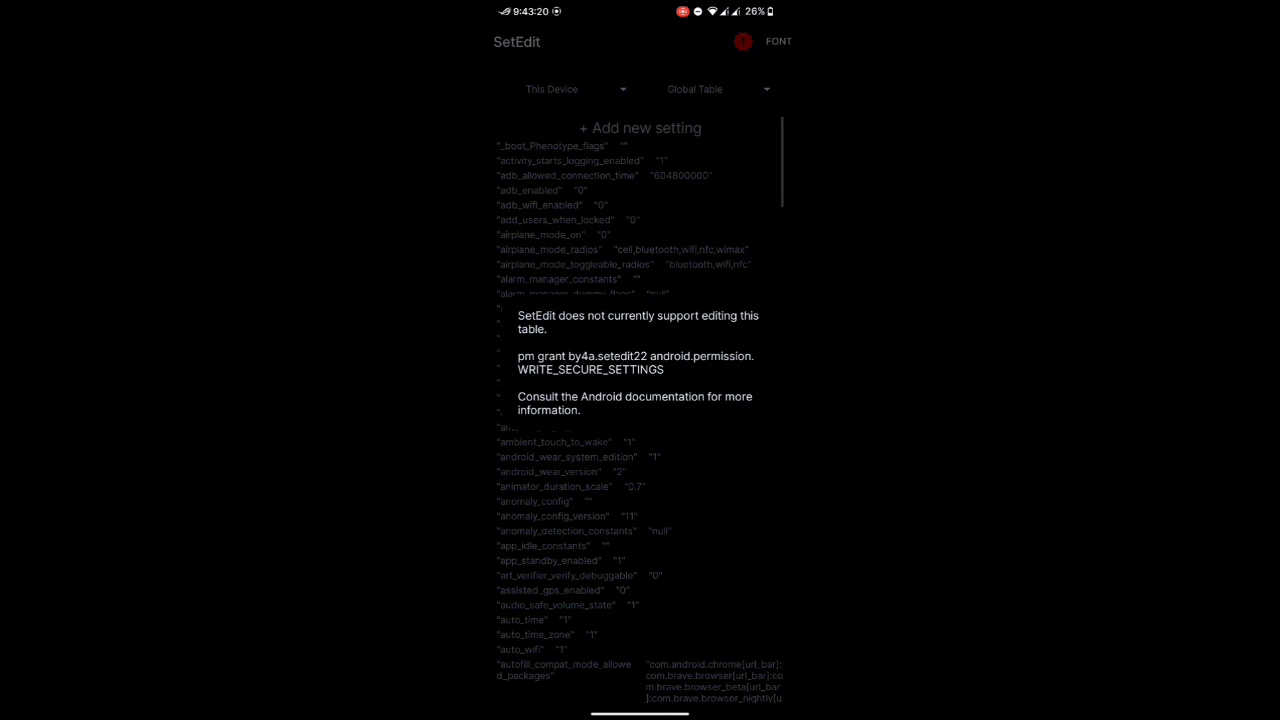
pyautogui.click(766, 88)
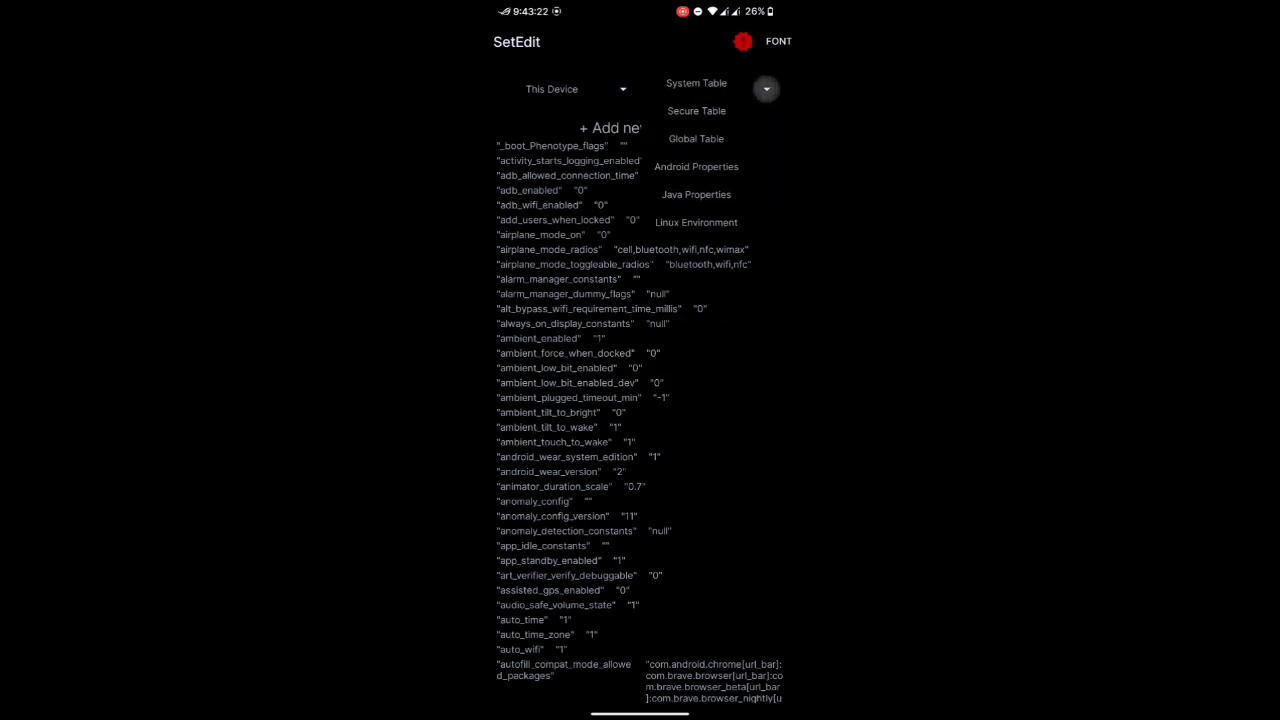
pyautogui.click(696, 110)
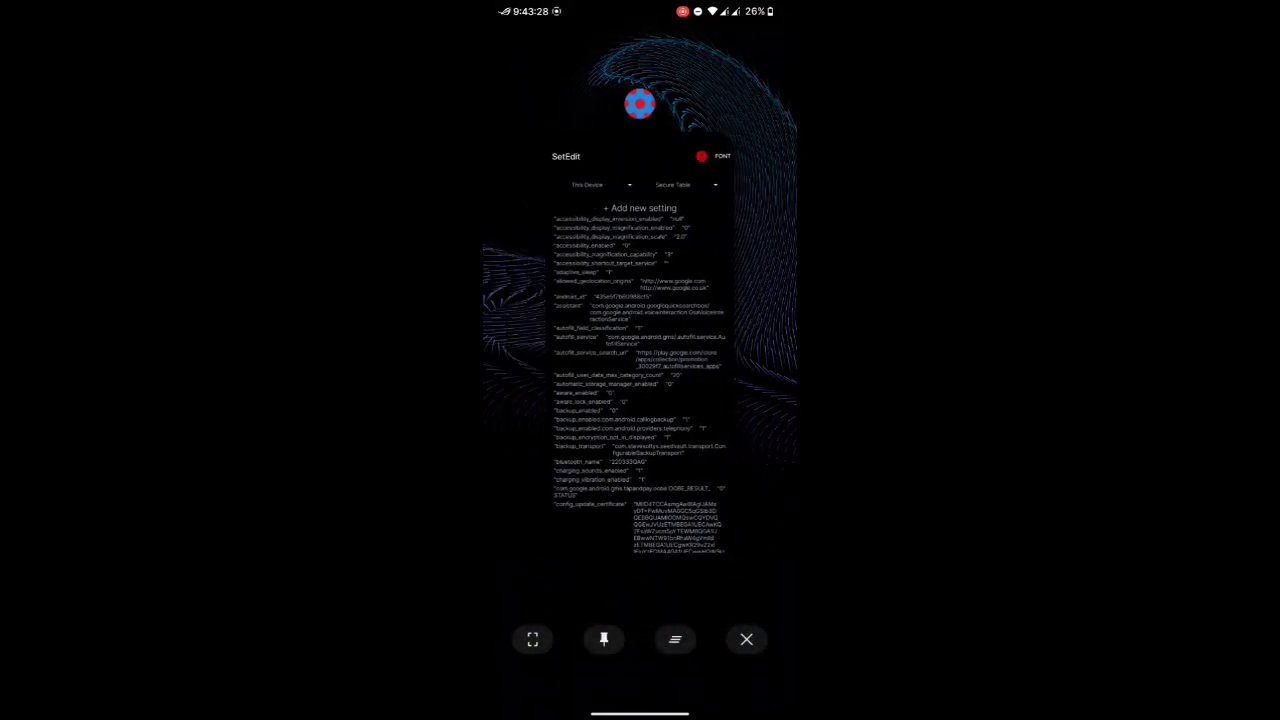
# Leave SetEdit and reach the developer options page in Android Settings.
pyautogui.click(746, 640)
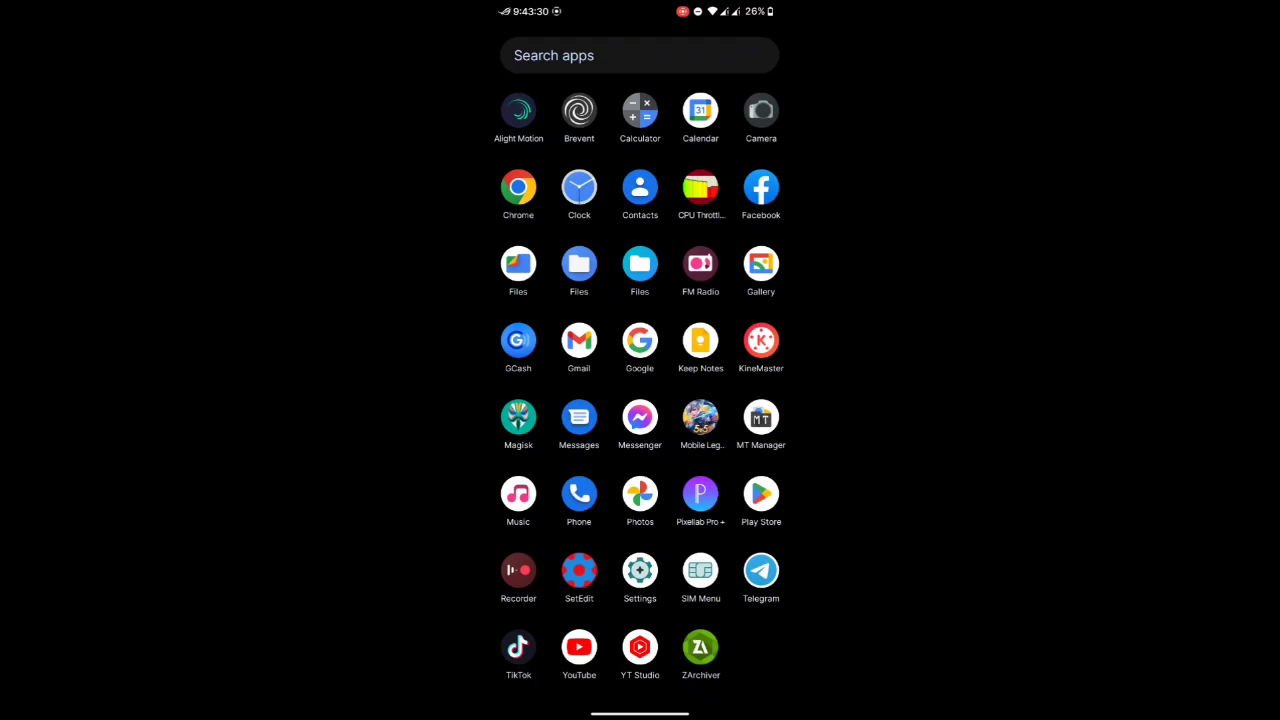
pyautogui.click(640, 568)
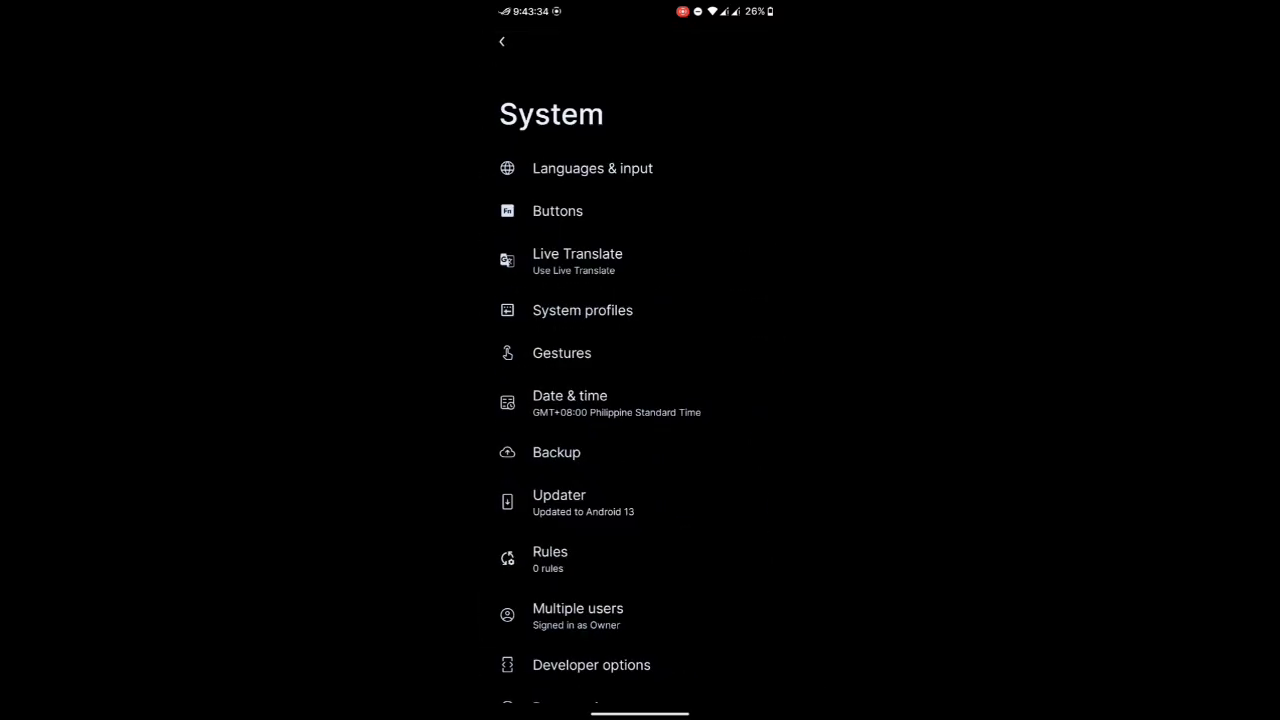
pyautogui.click(588, 664)
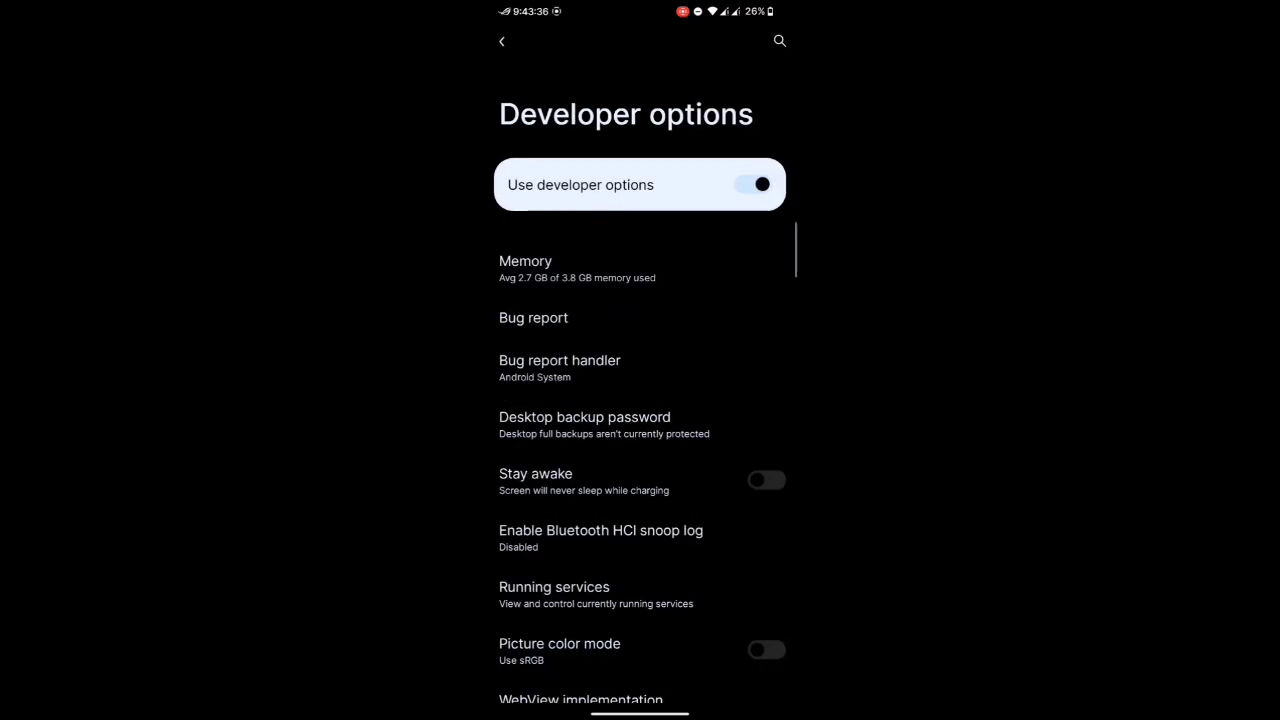
pyautogui.scroll(-3)
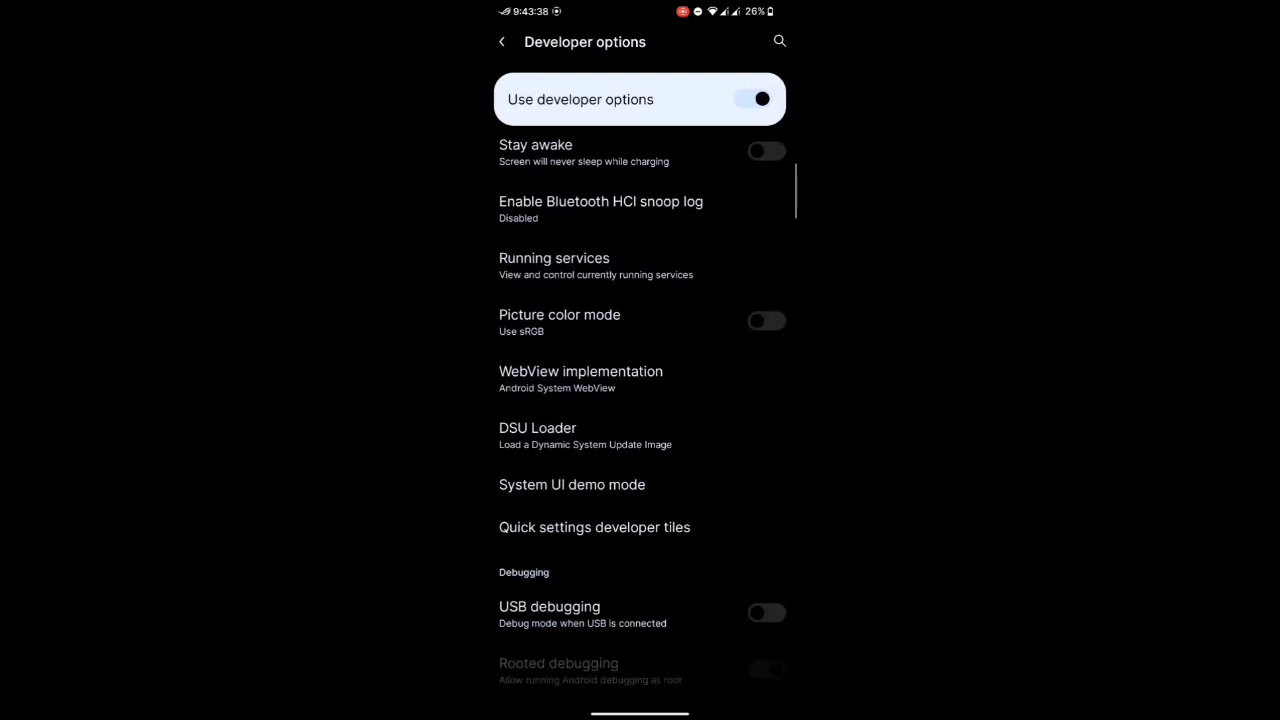
pyautogui.scroll(-3)
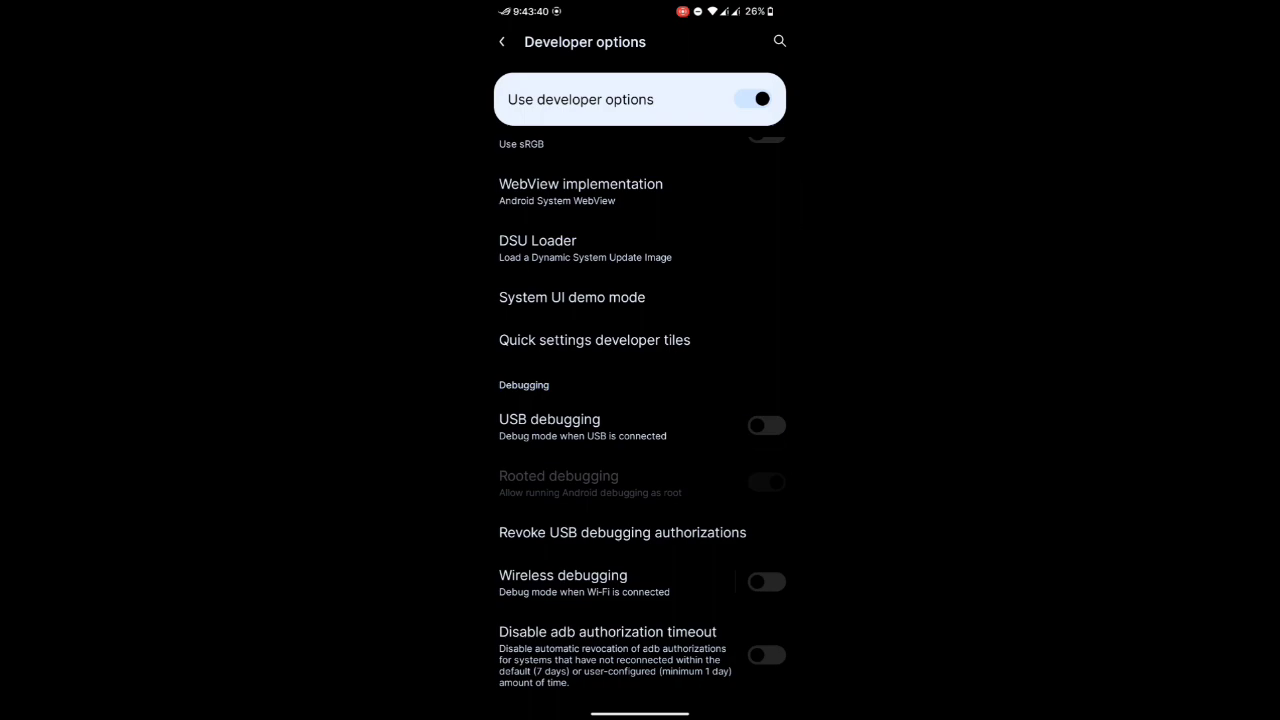
# Enable USB debugging and wireless debugging, allowing it on this network.
pyautogui.click(768, 424)
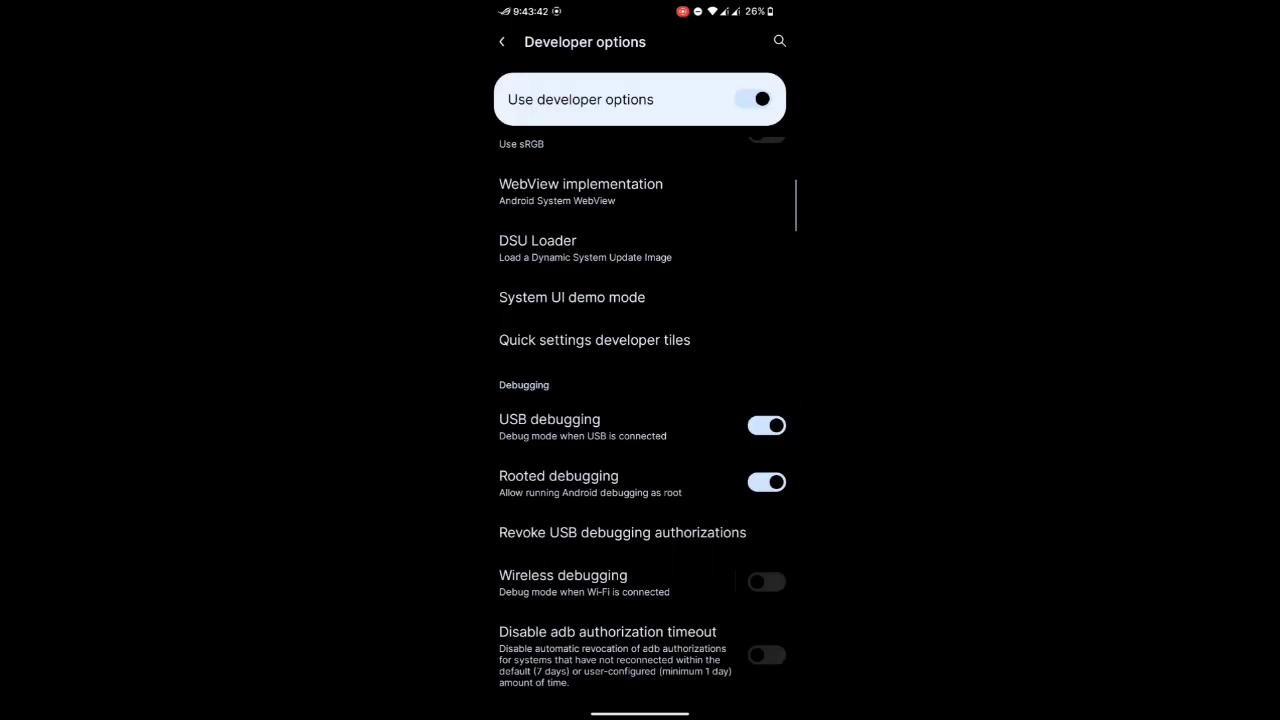
pyautogui.click(766, 580)
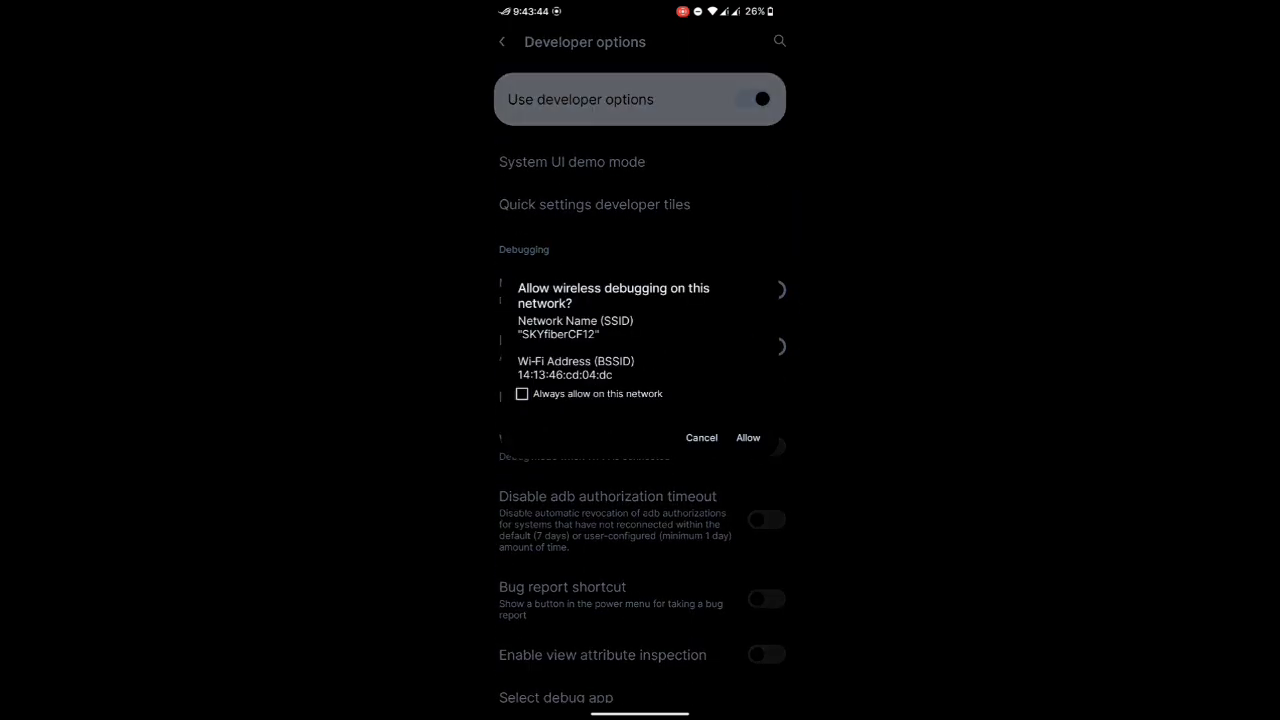
pyautogui.click(748, 436)
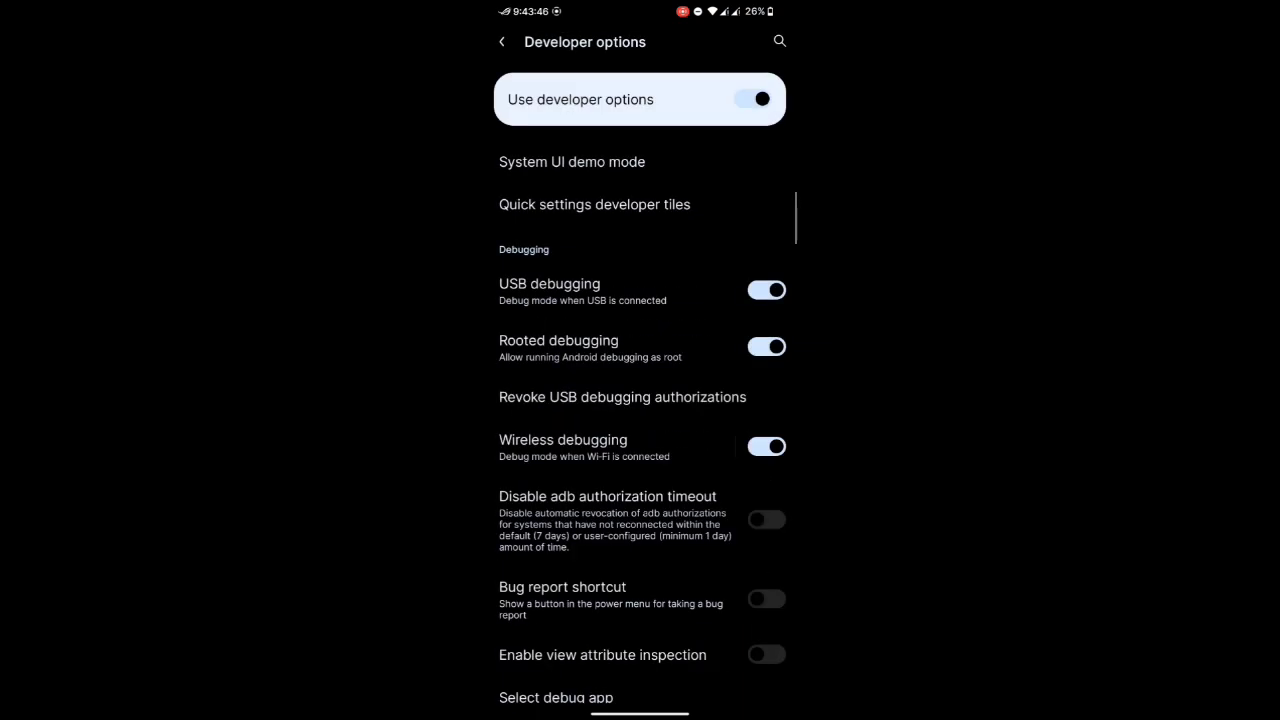
pyautogui.scroll(-3)
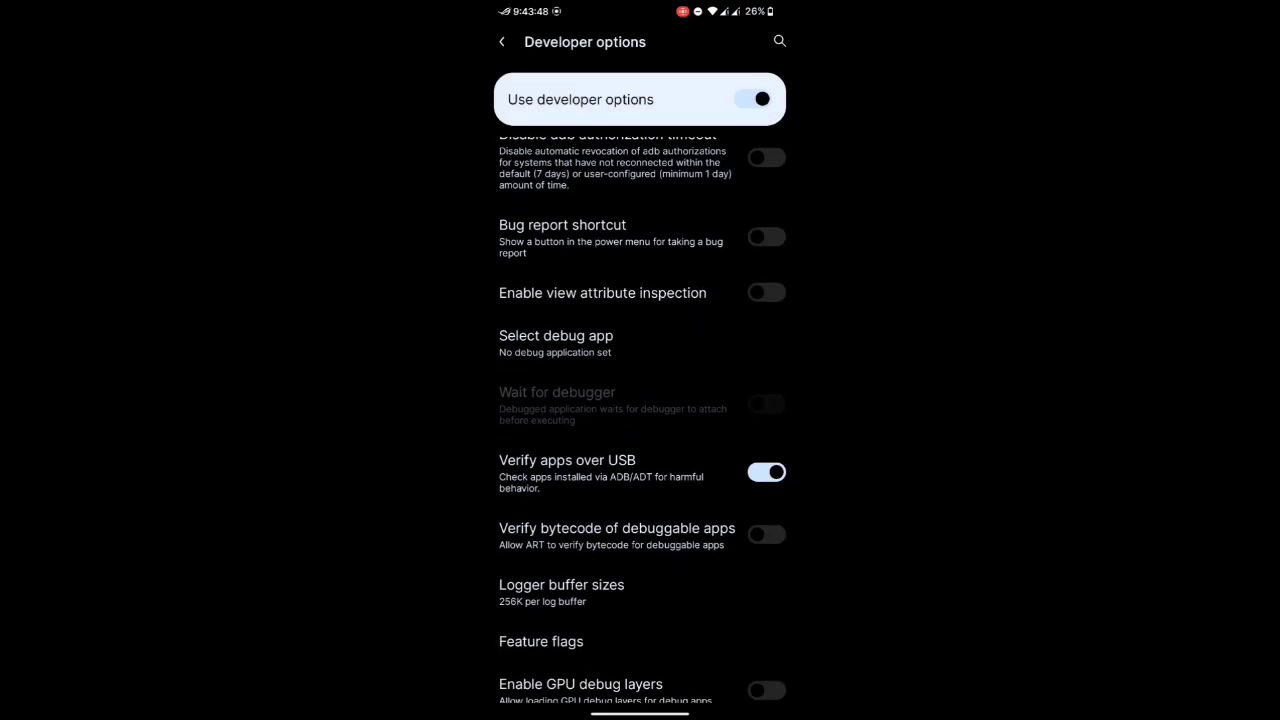
pyautogui.click(766, 534)
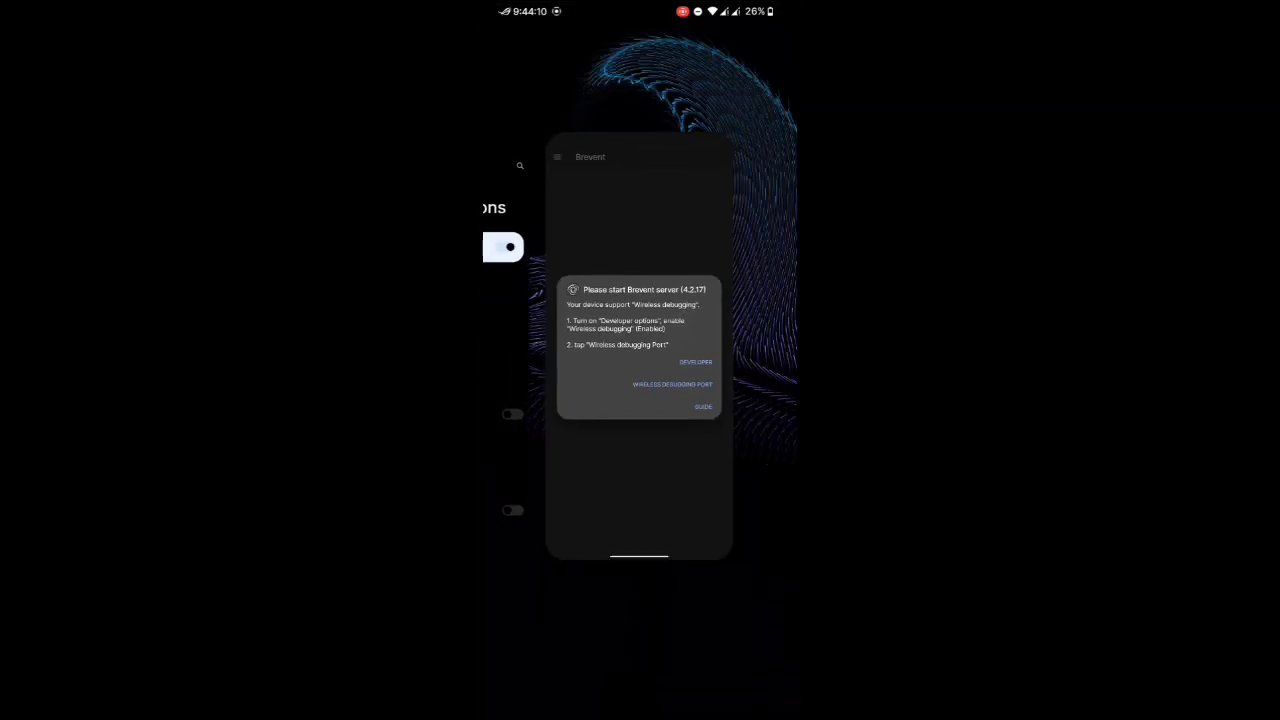
# Show wireless debugging settings above Brevent in split screen and request a six-digit pairing code.
pyautogui.click(696, 360)
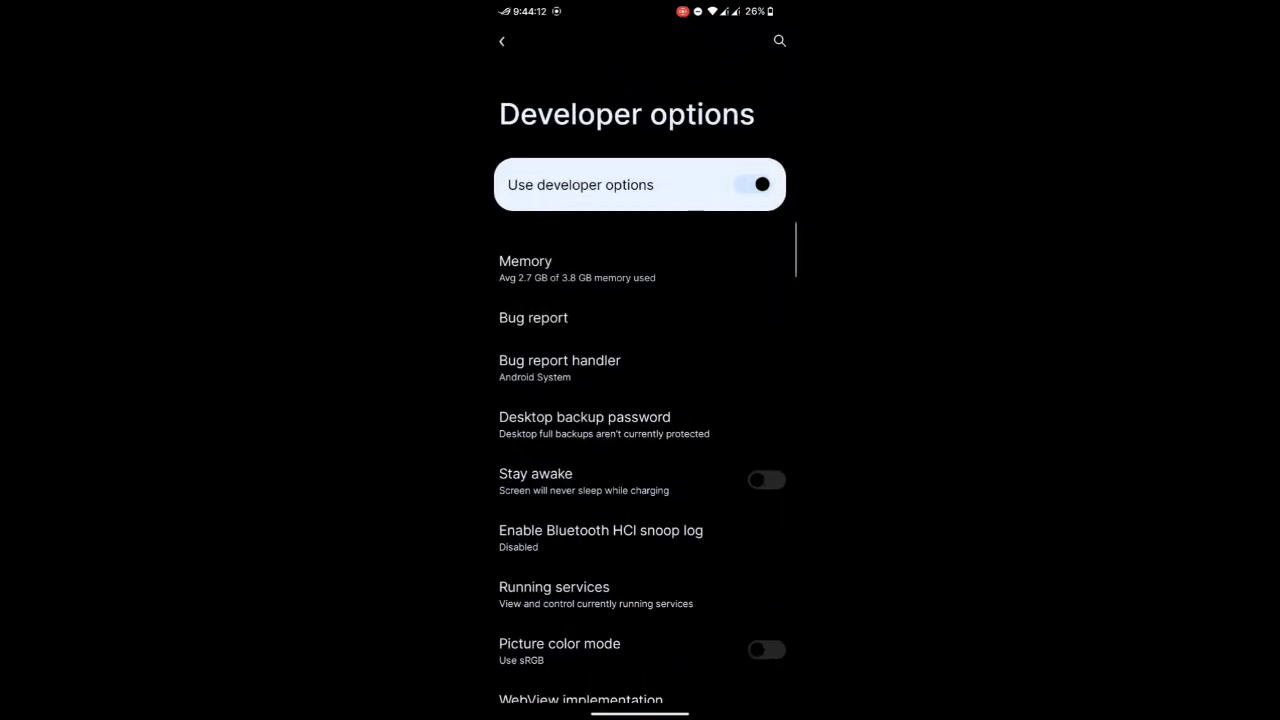
pyautogui.scroll(-3)
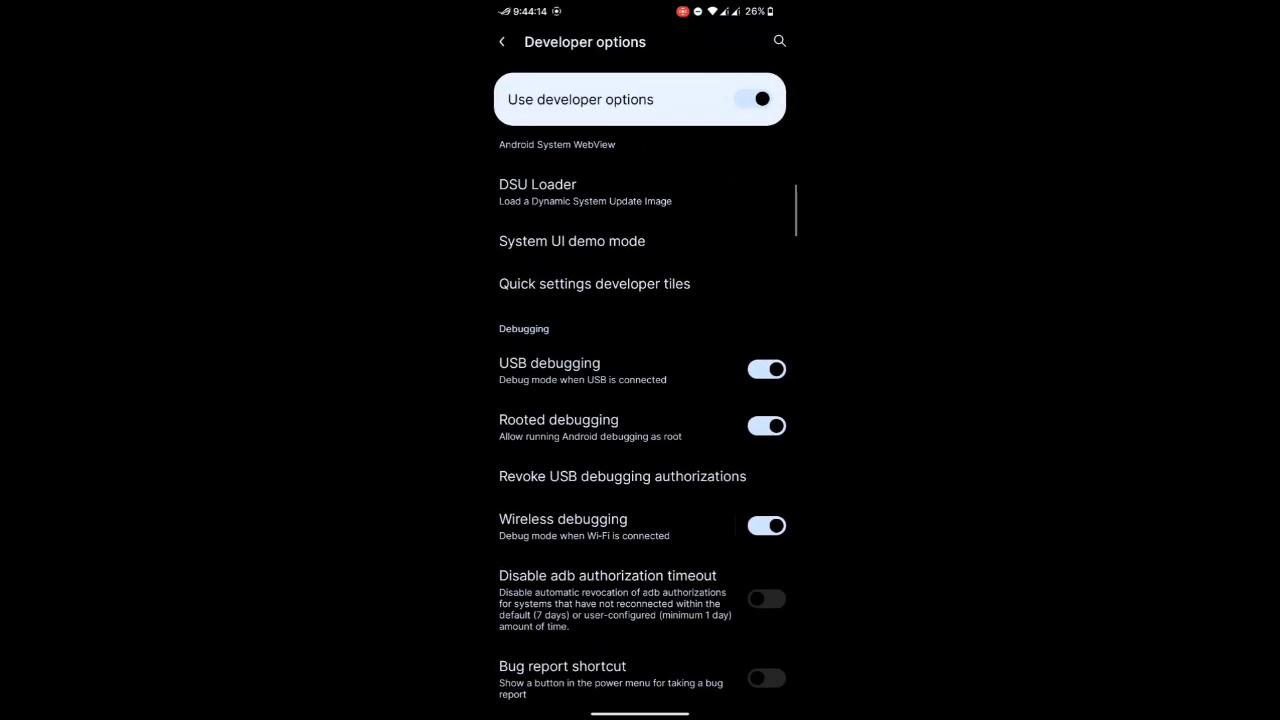
pyautogui.click(564, 520)
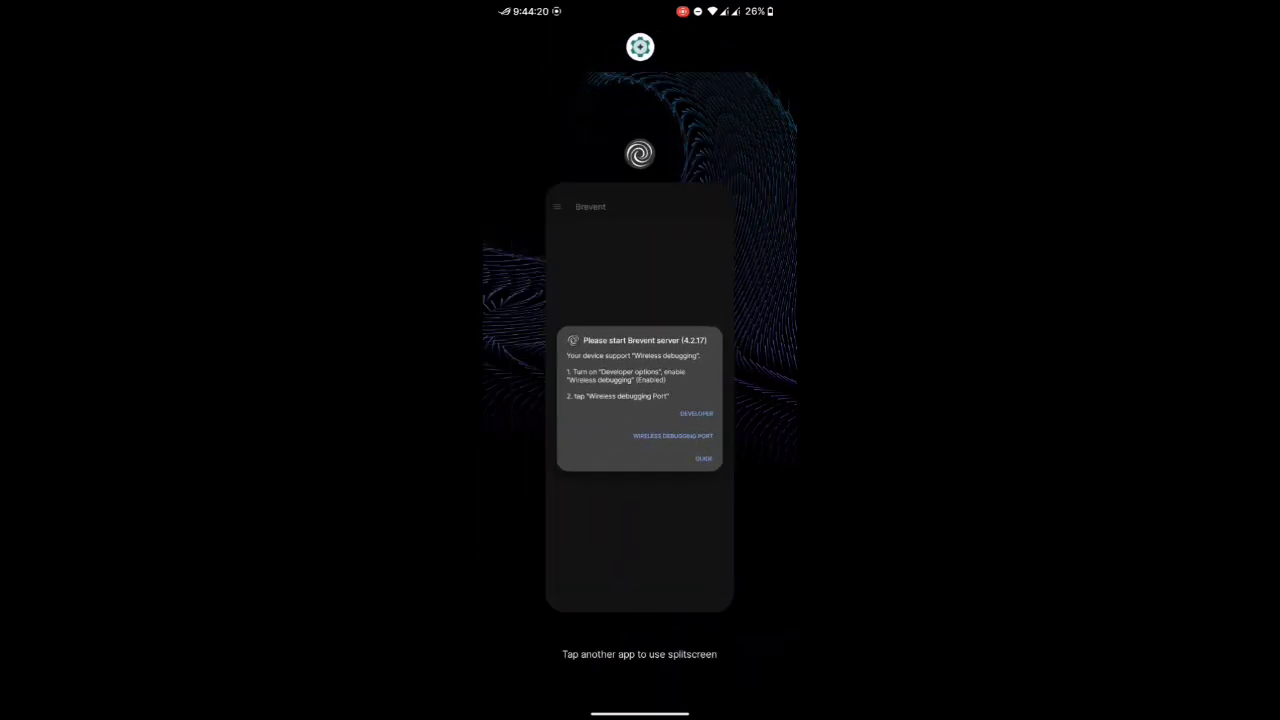
pyautogui.click(672, 436)
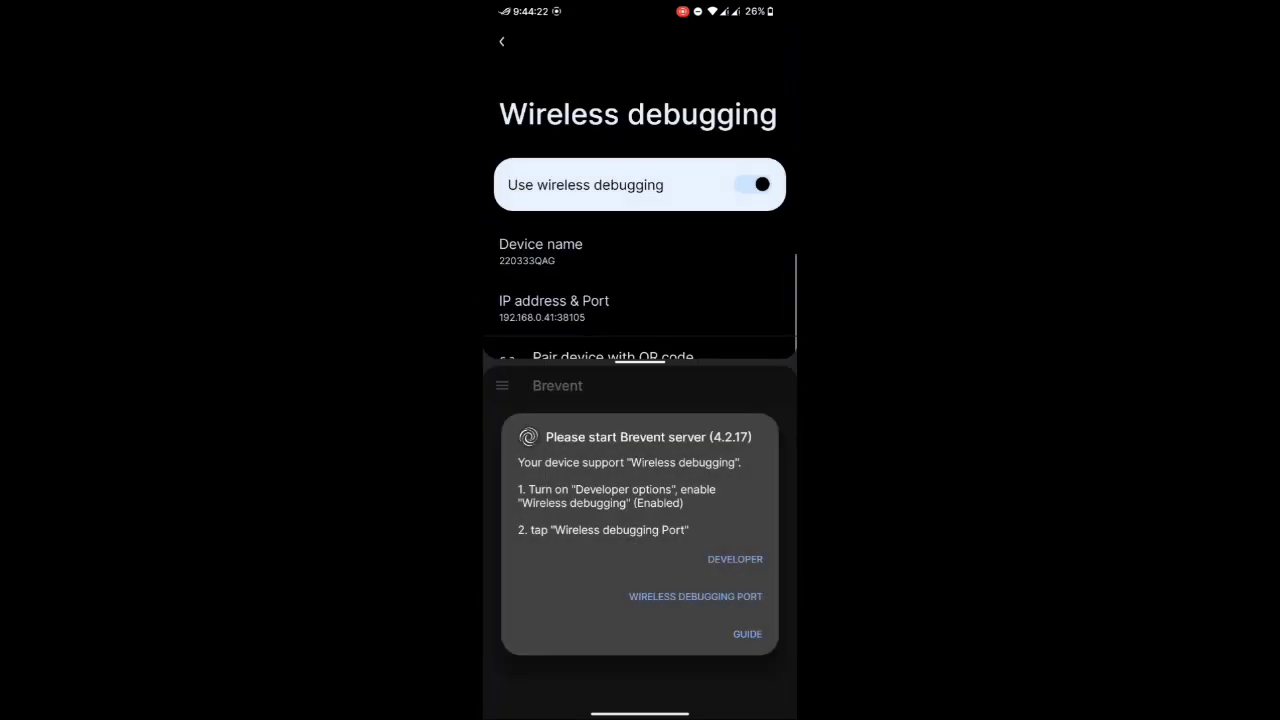
pyautogui.scroll(-3)
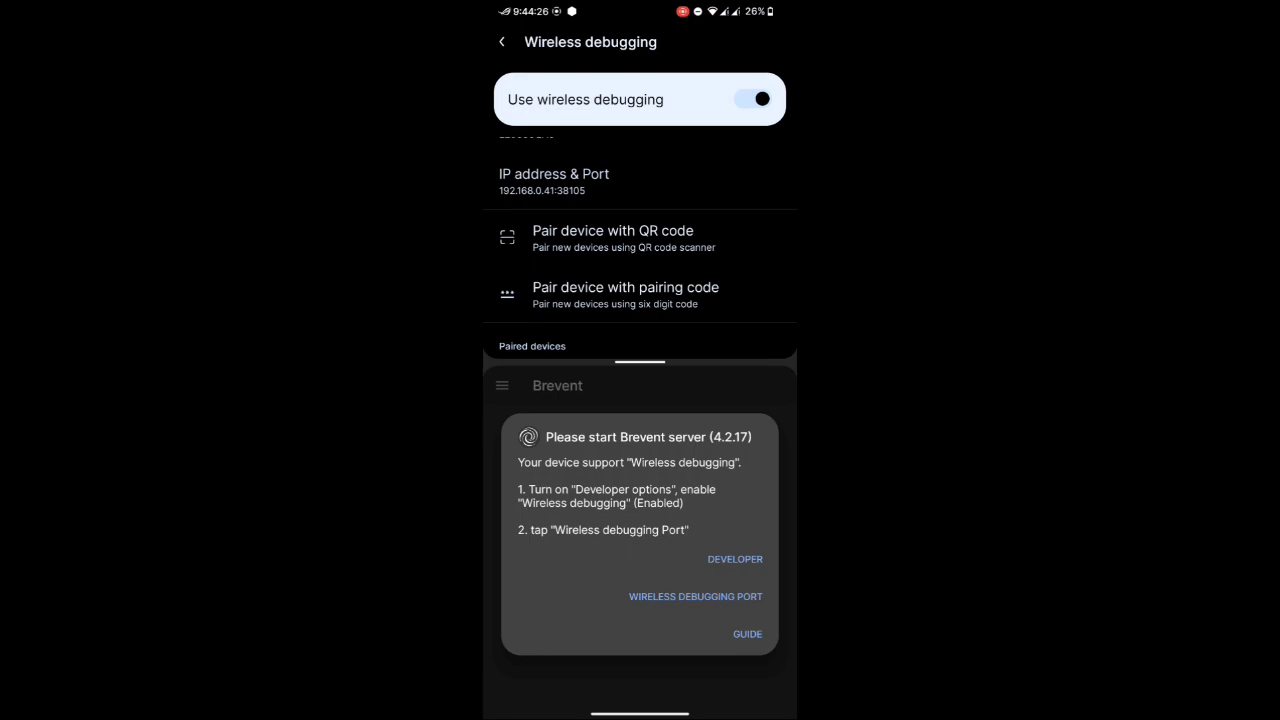
pyautogui.click(696, 596)
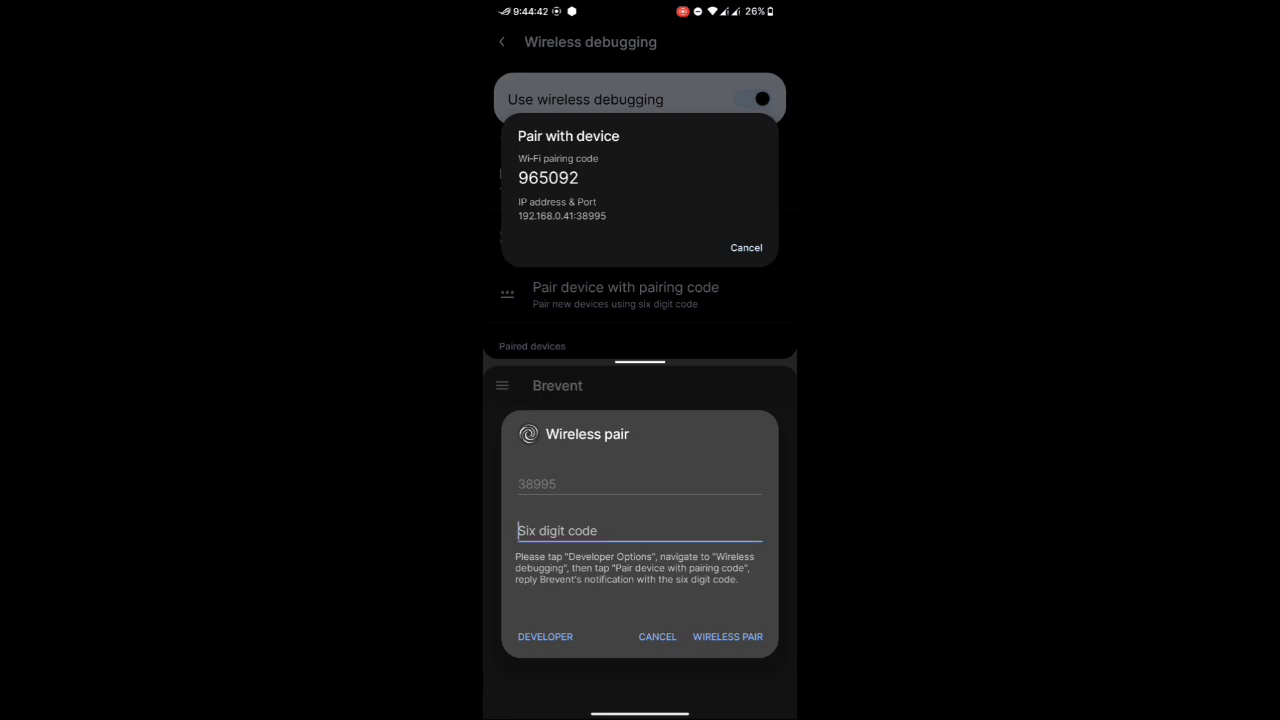
pyautogui.click(640, 530)
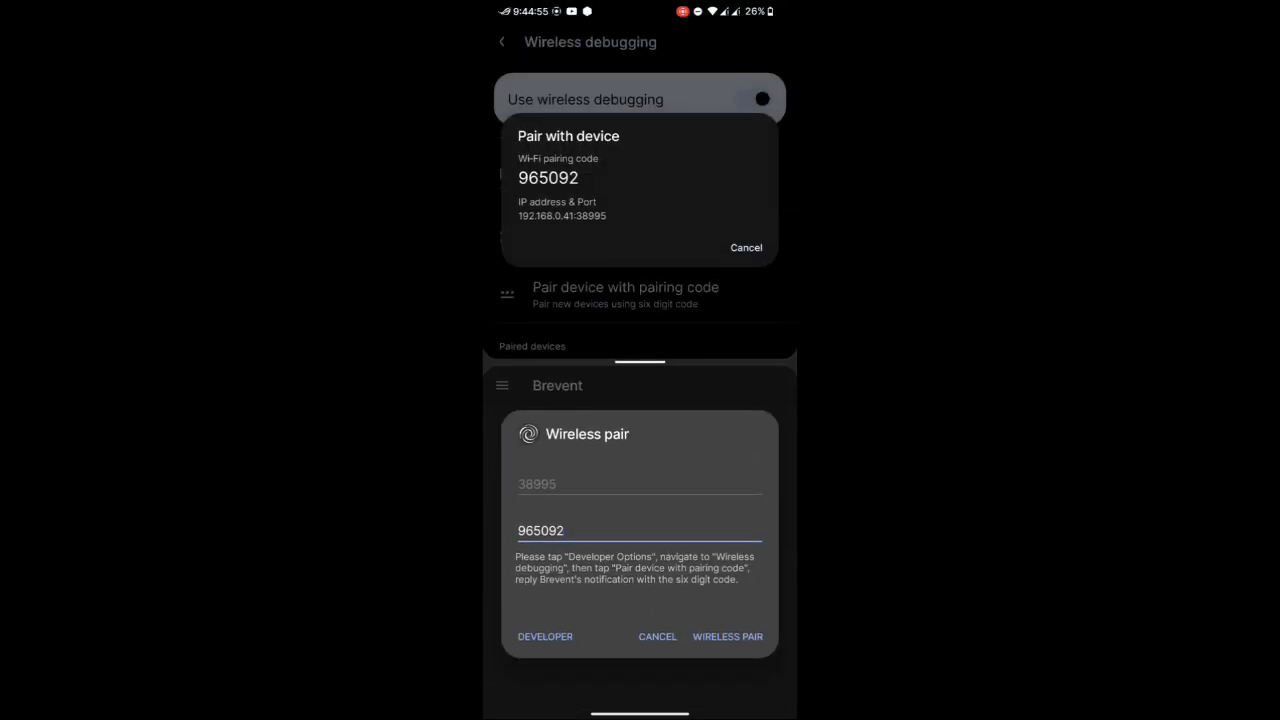
pyautogui.click(728, 636)
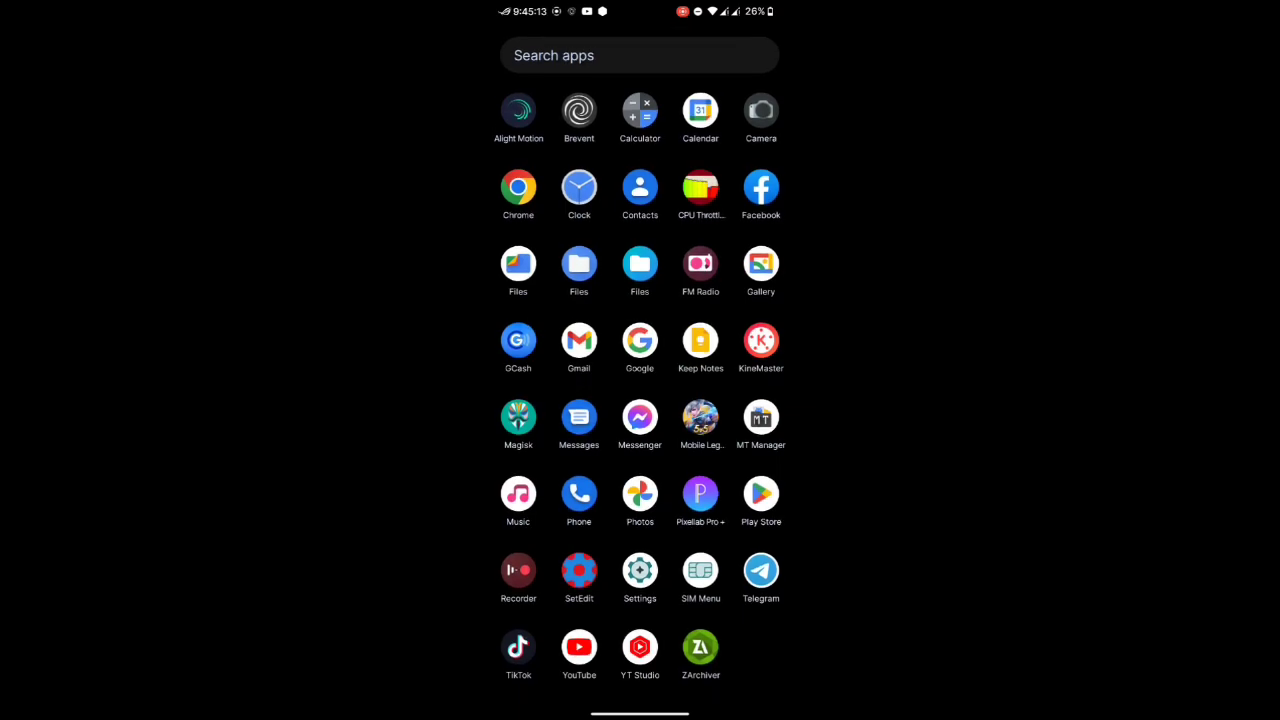
# Check Brevent's 'server started successfully' message and view SetEdit's app details.
pyautogui.click(578, 110)
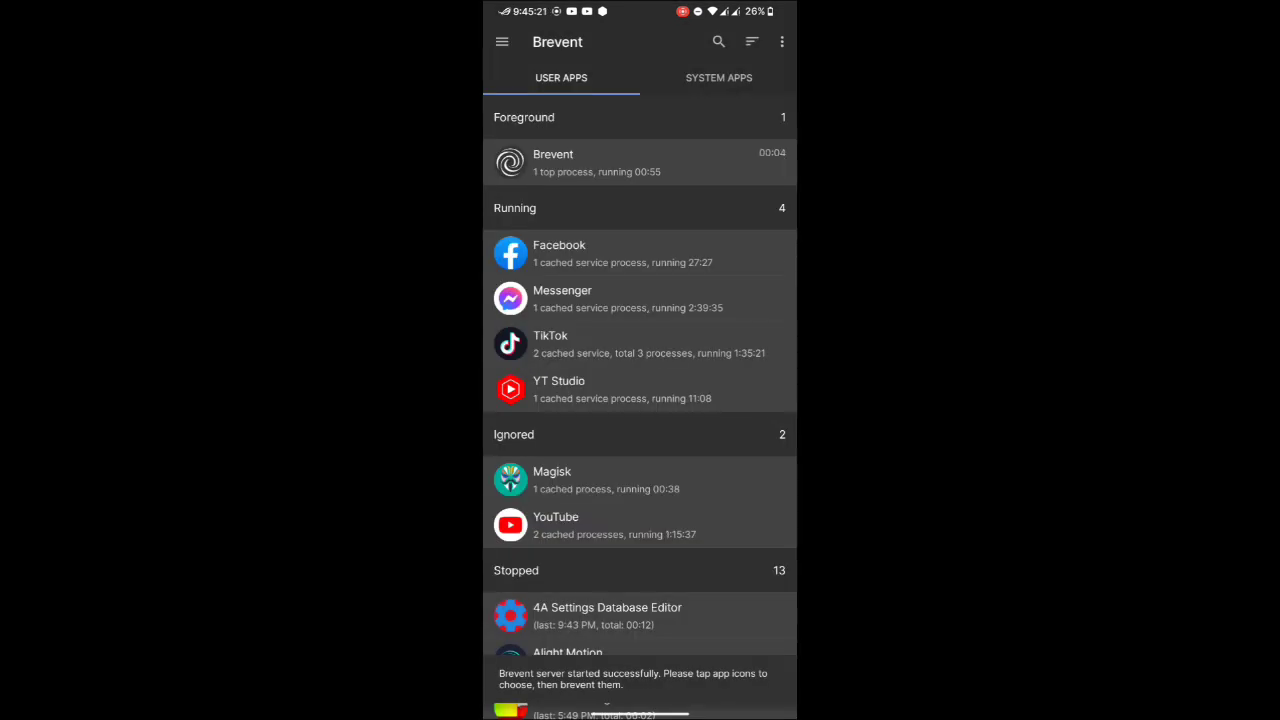
pyautogui.click(502, 40)
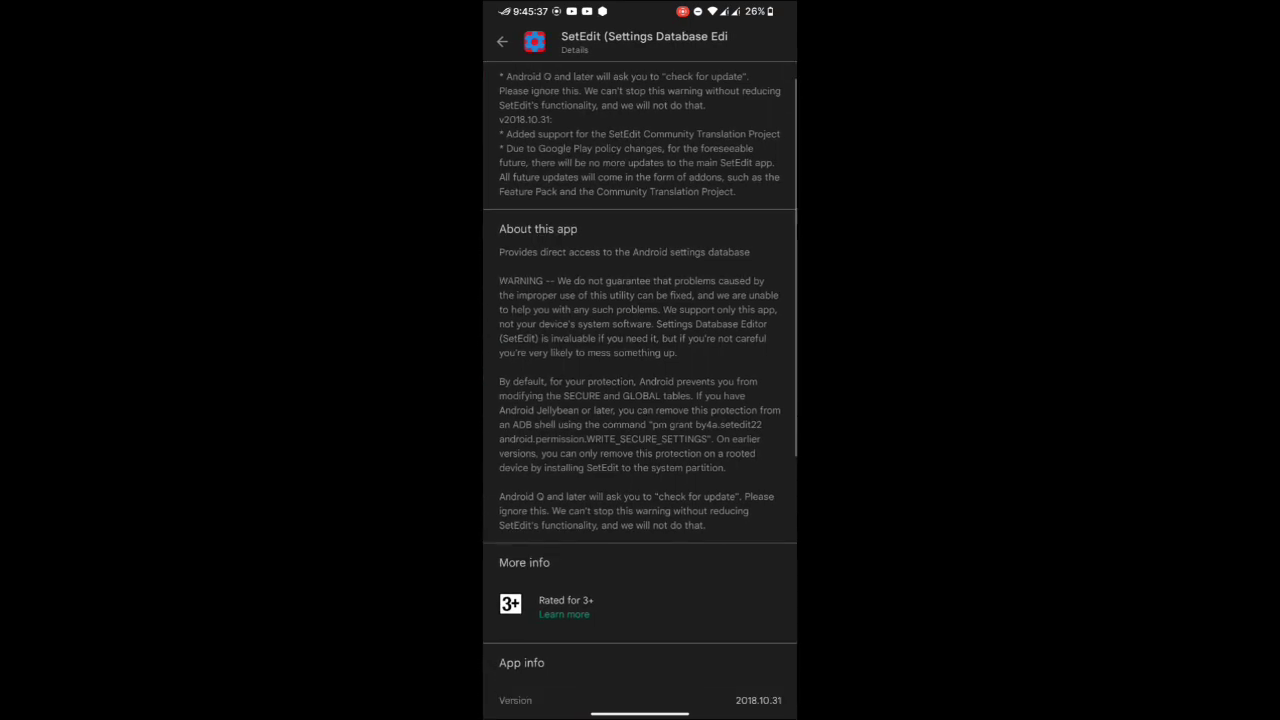
# Copy the pm grant WRITE_SECURE_SETTINGS command for by4a.setedit22 and run it in Brevent's Exec command.
pyautogui.scroll(-3)
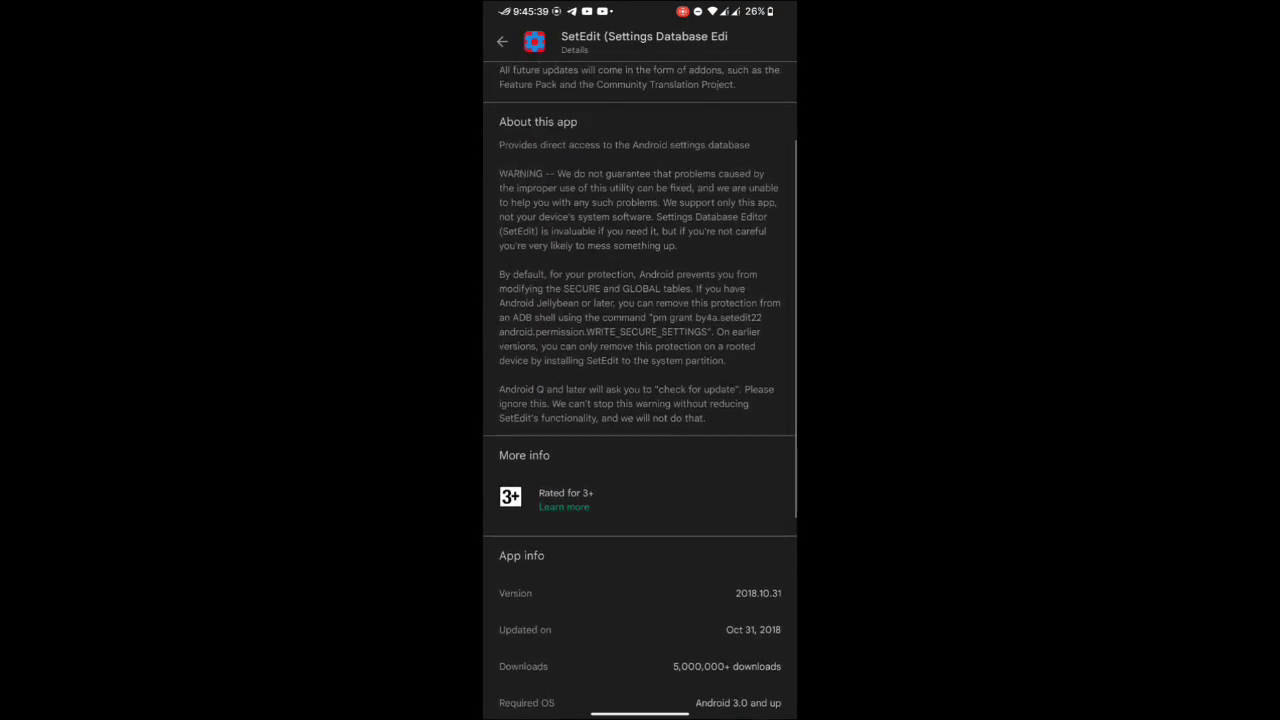
pyautogui.doubleClick(650, 332)
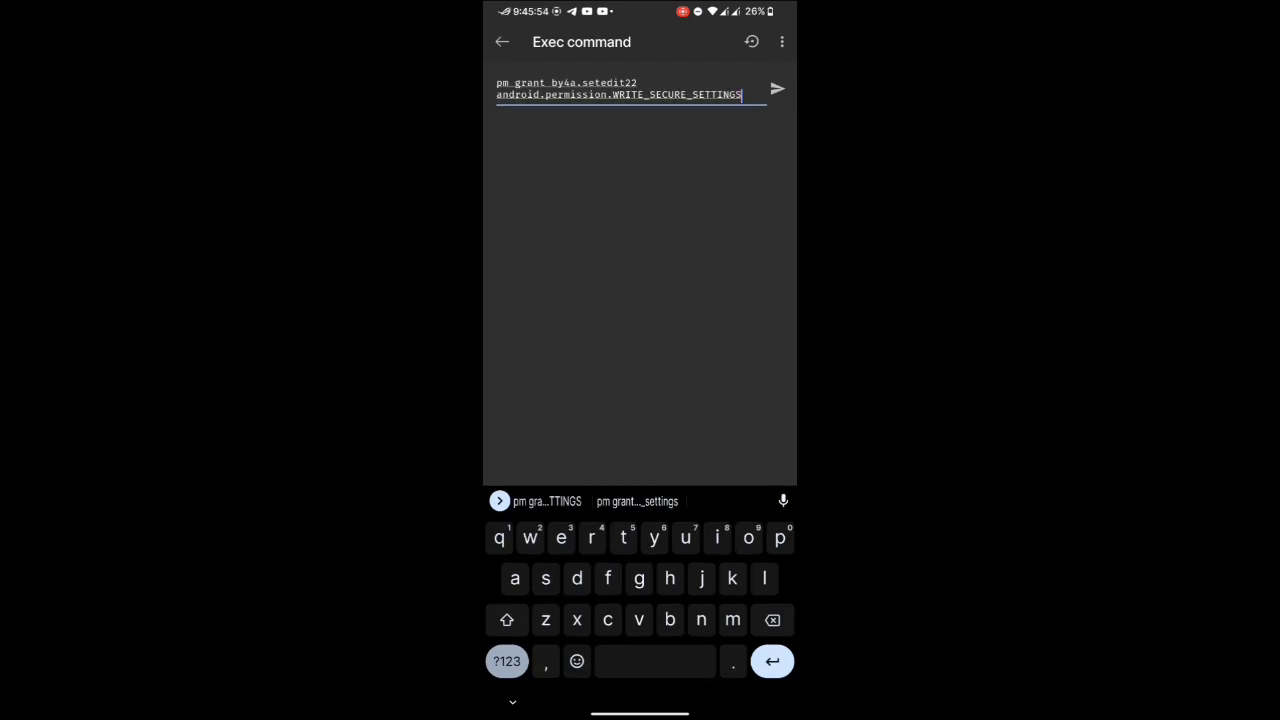
pyautogui.click(776, 88)
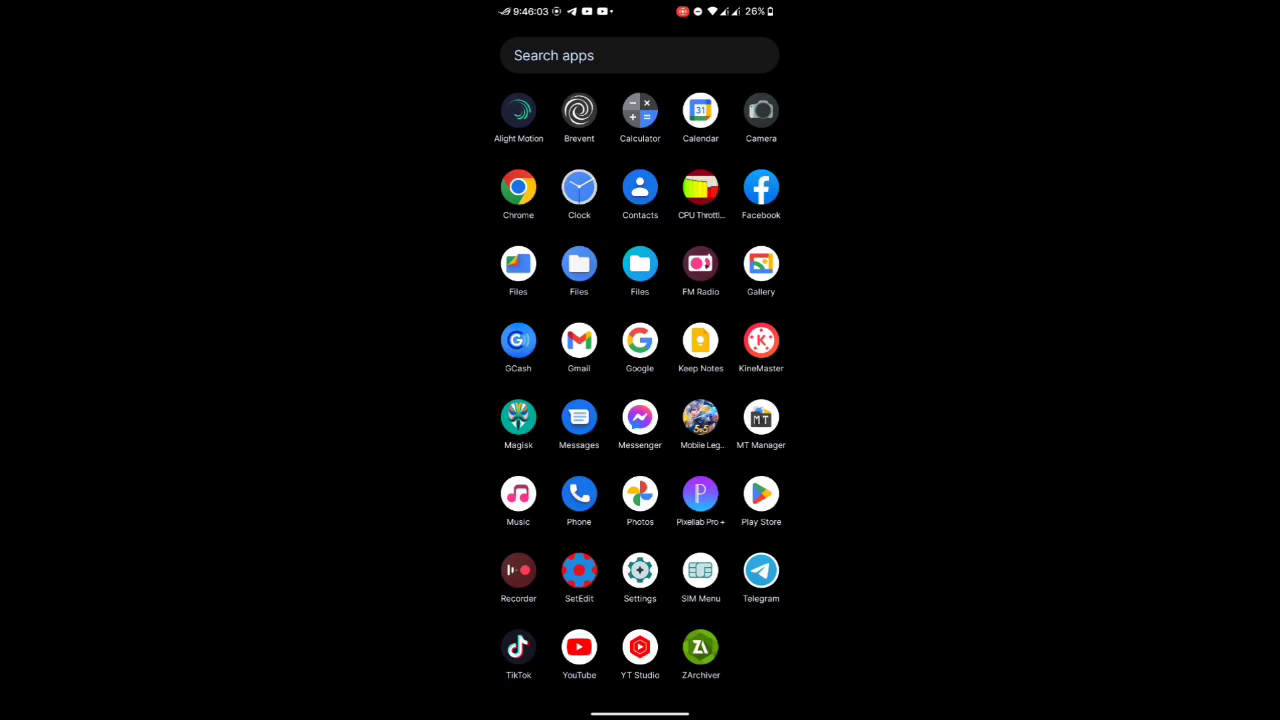
# Verify SetEdit loads the Global table for editing, then return to the home screen.
pyautogui.click(580, 572)
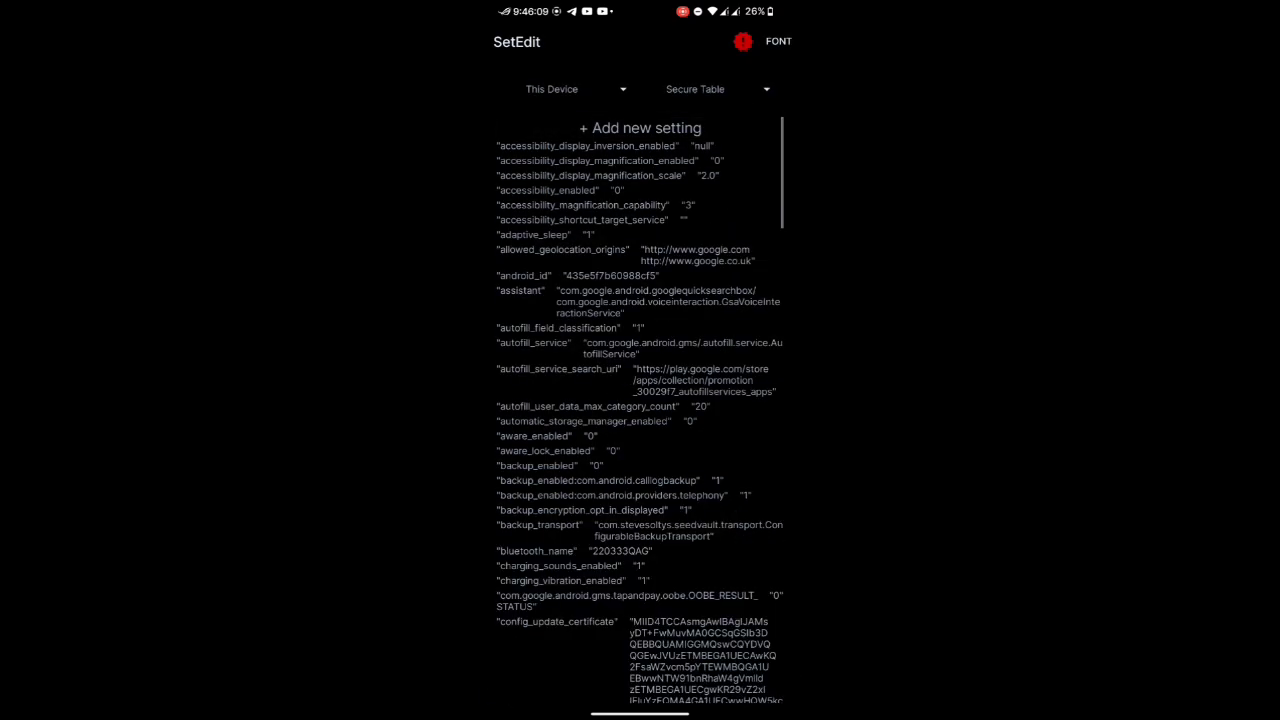
pyautogui.click(724, 88)
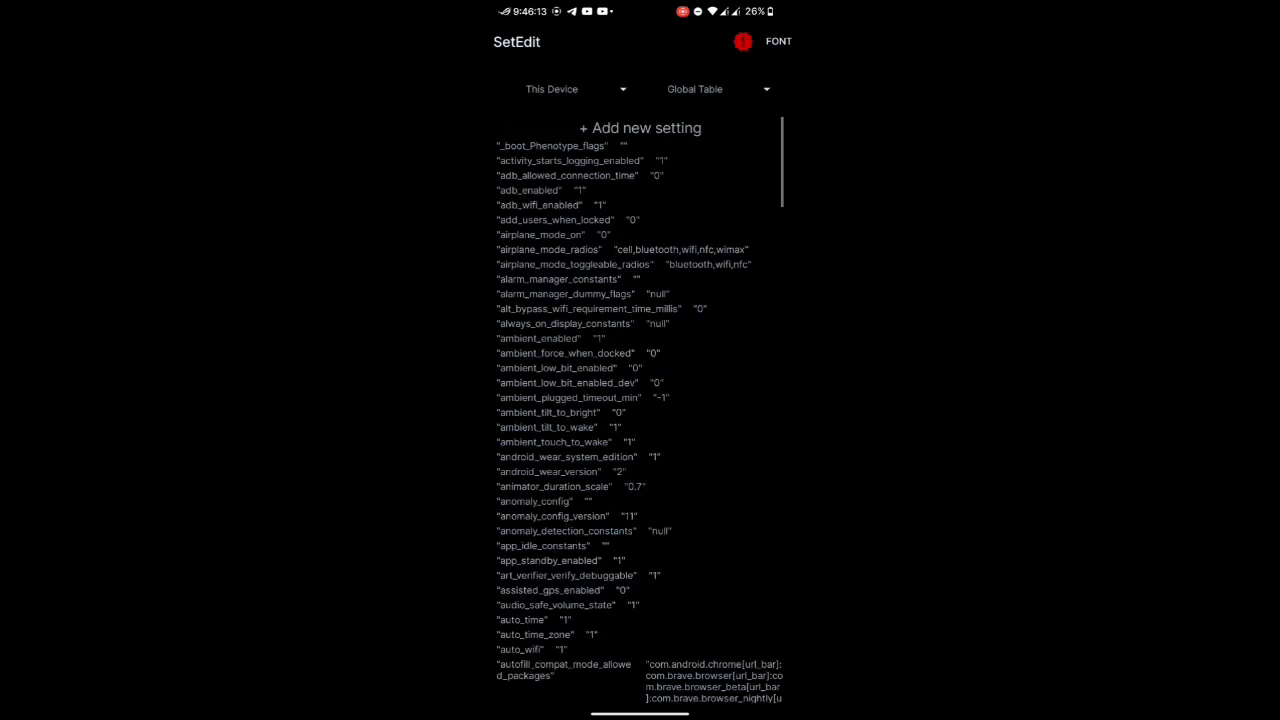
pyautogui.press('home')
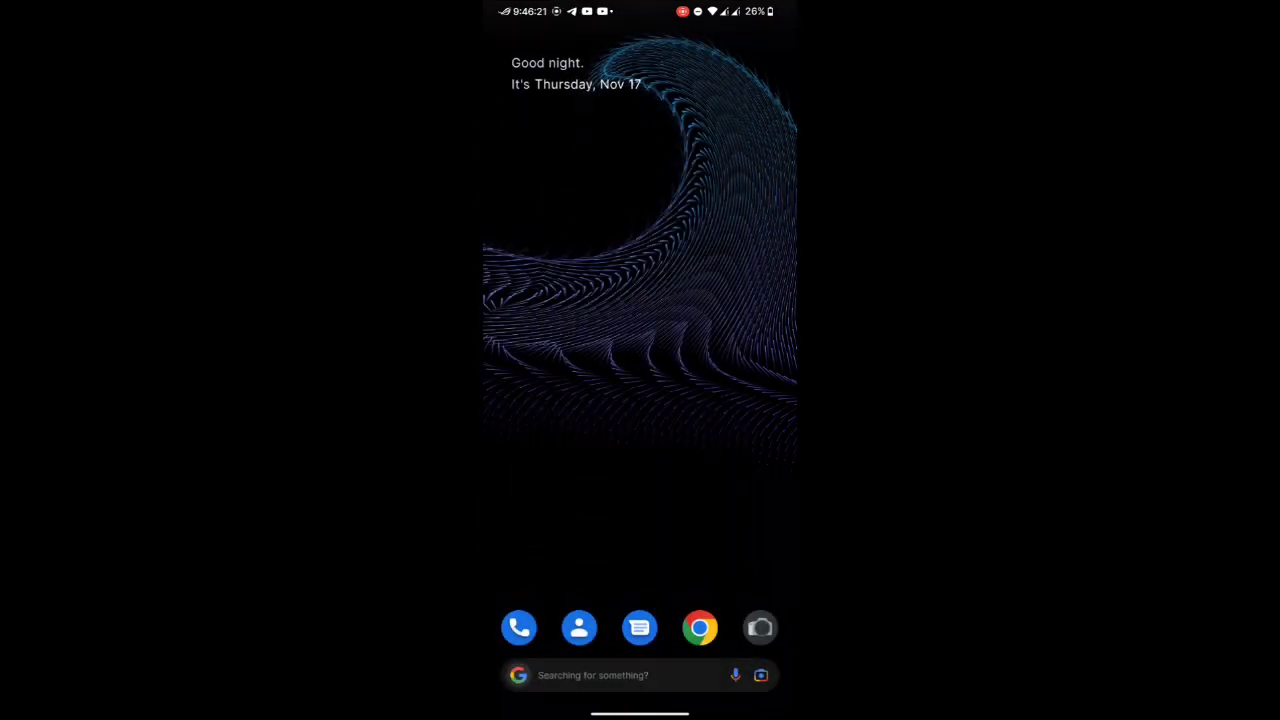